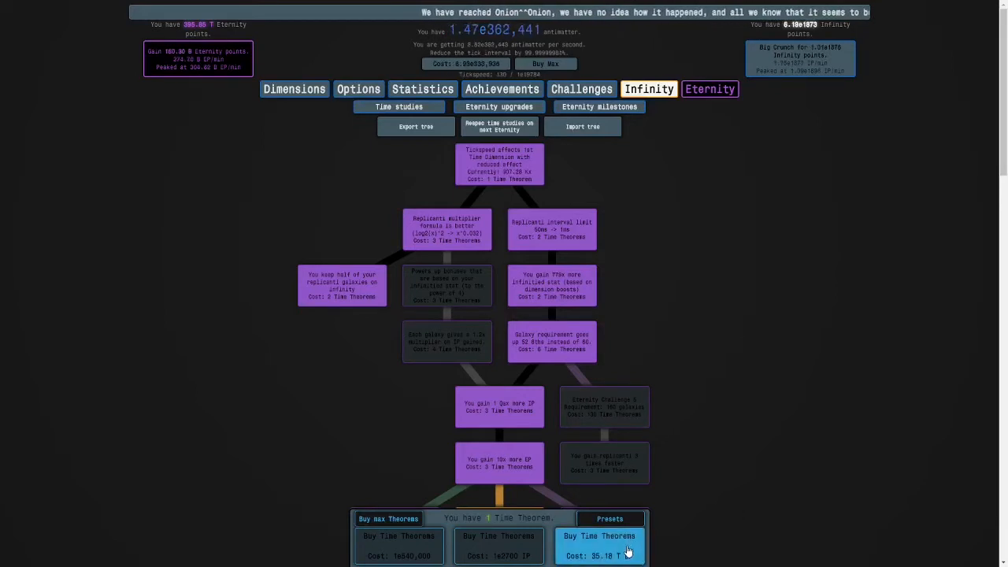
- Buy Time Theorems with EP and spend them down the time-dimension study path to zero
click(599, 546)
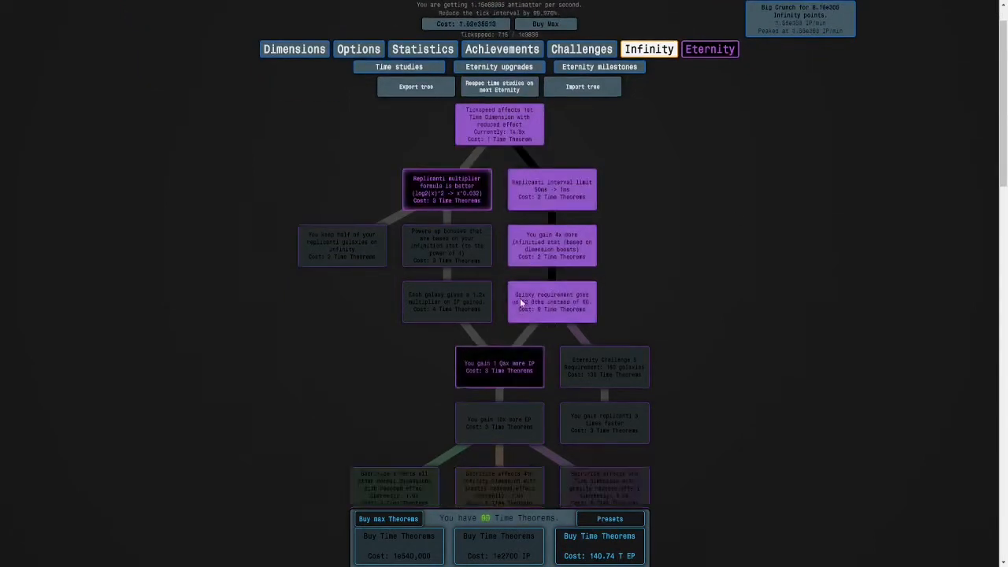
scroll(down, 3)
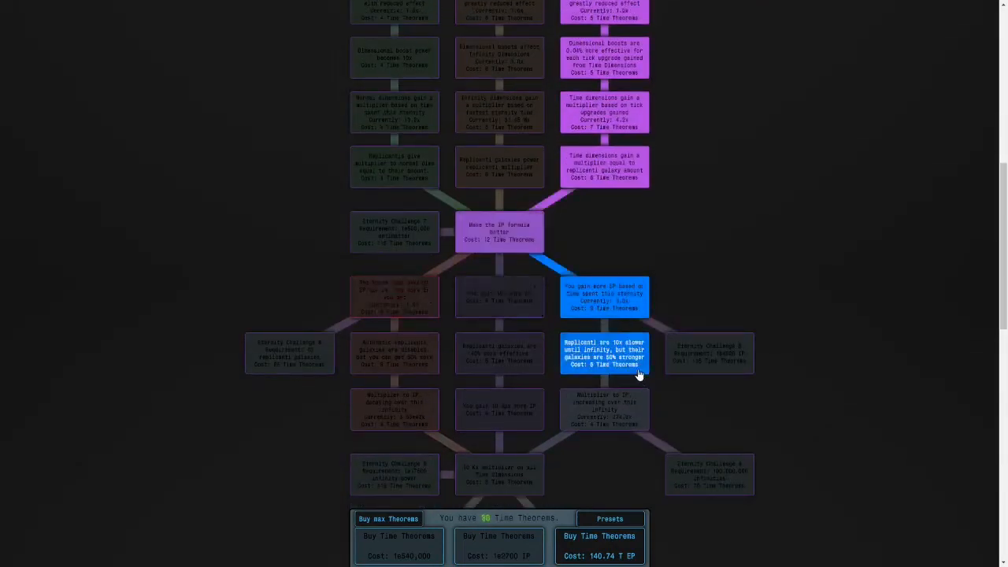
scroll(down, 3)
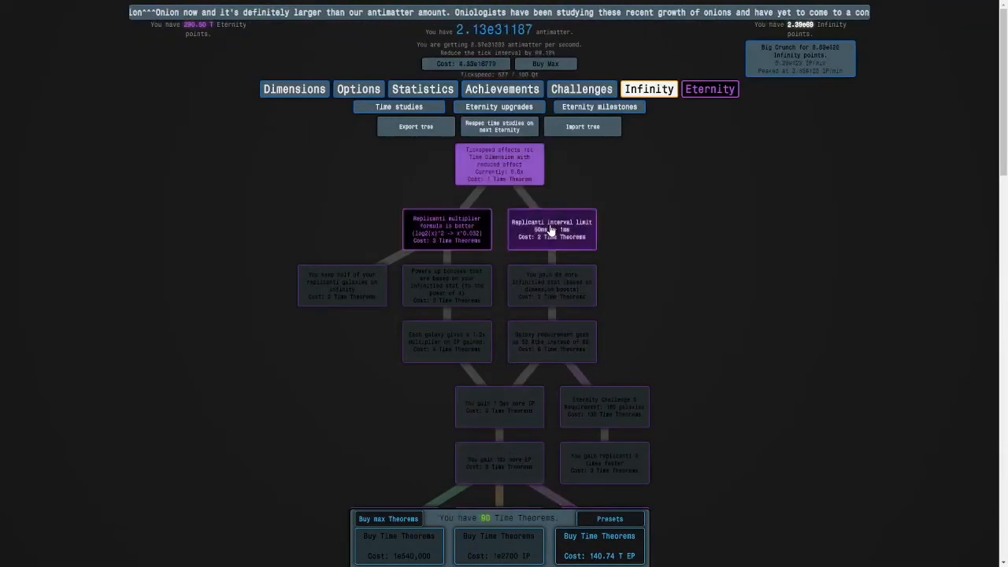
scroll(down, 3)
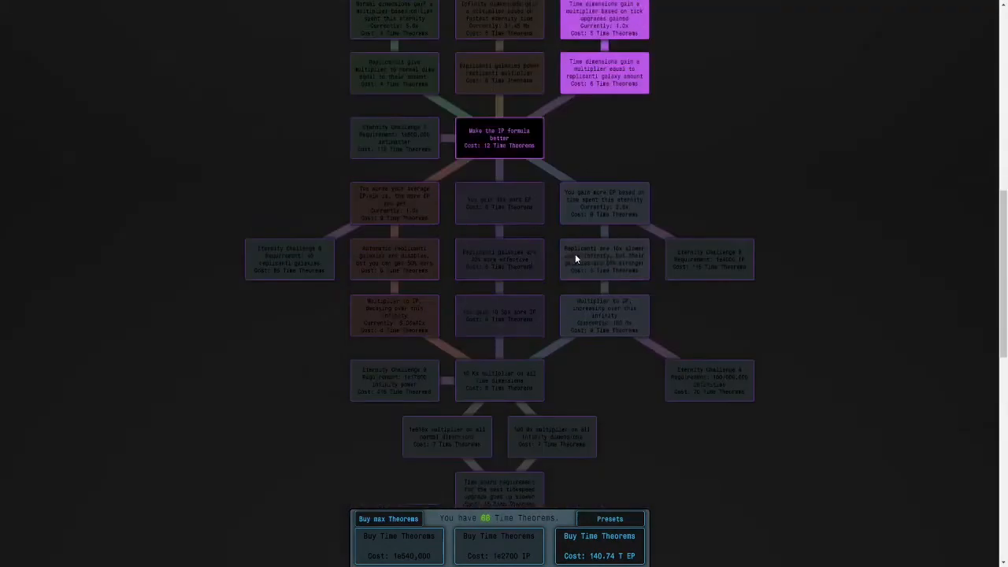
scroll(down, 3)
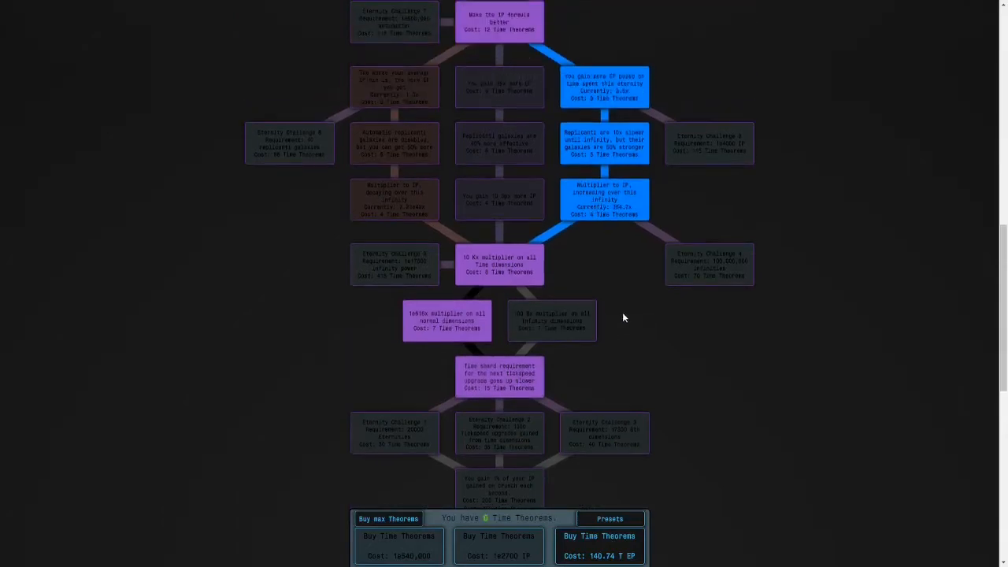
scroll(down, 3)
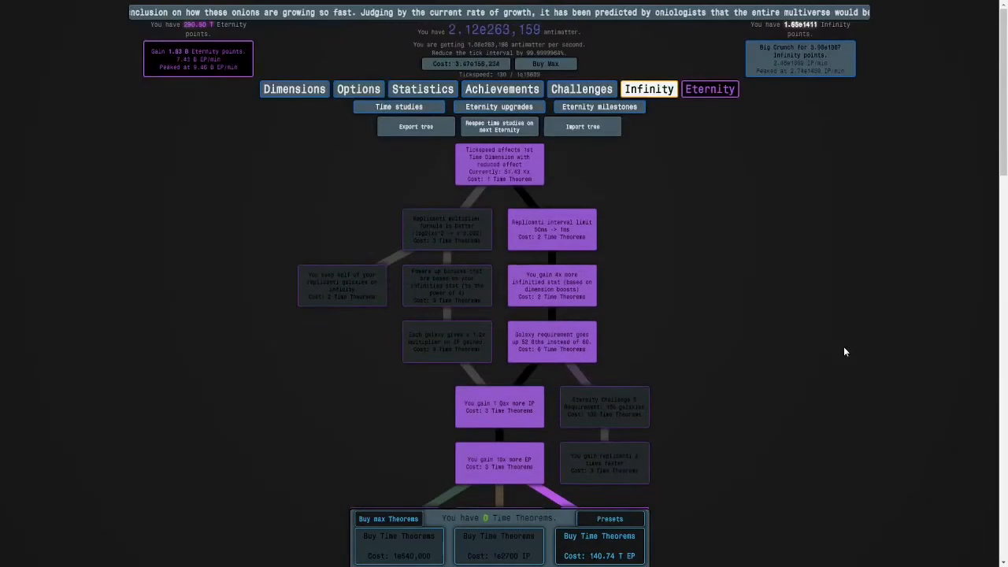
- Untick 'Is active' for Automatic Eternity, then go back to the time studies tree
click(451, 131)
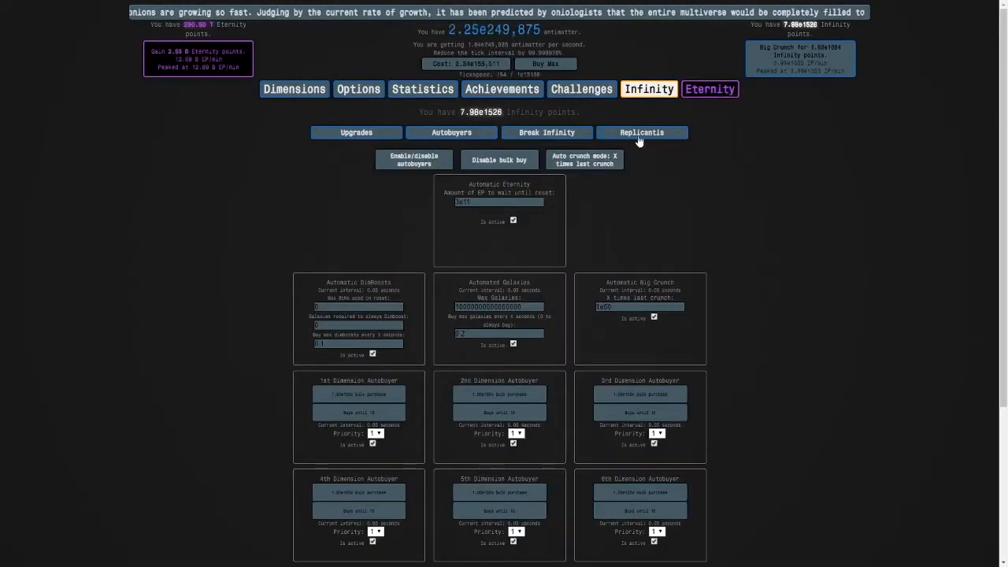
click(641, 133)
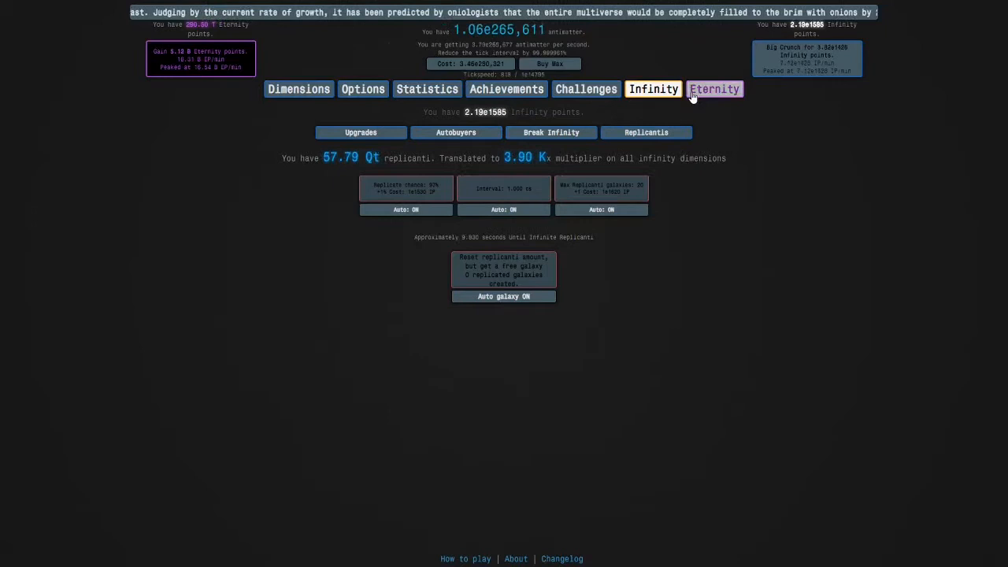
click(709, 89)
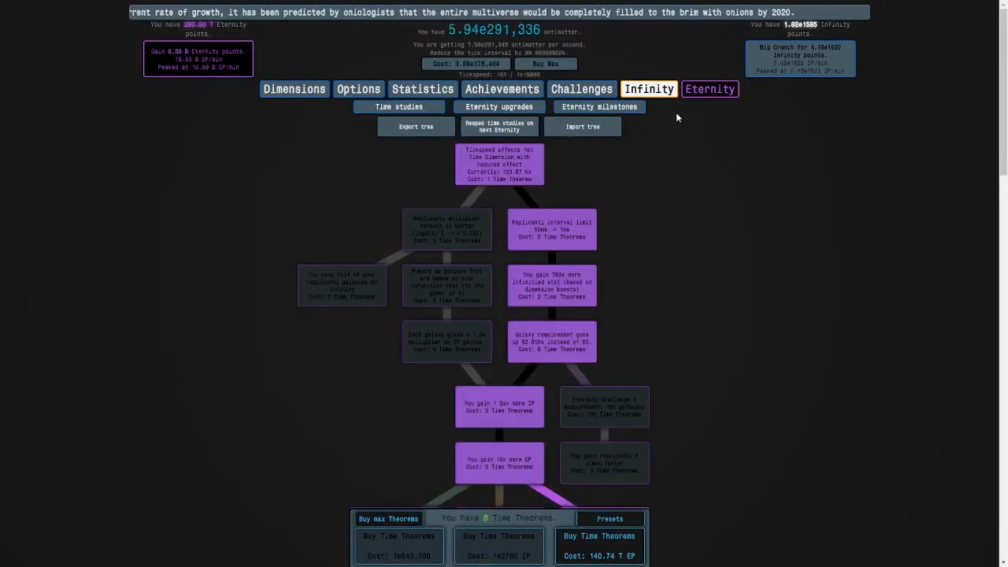
click(649, 89)
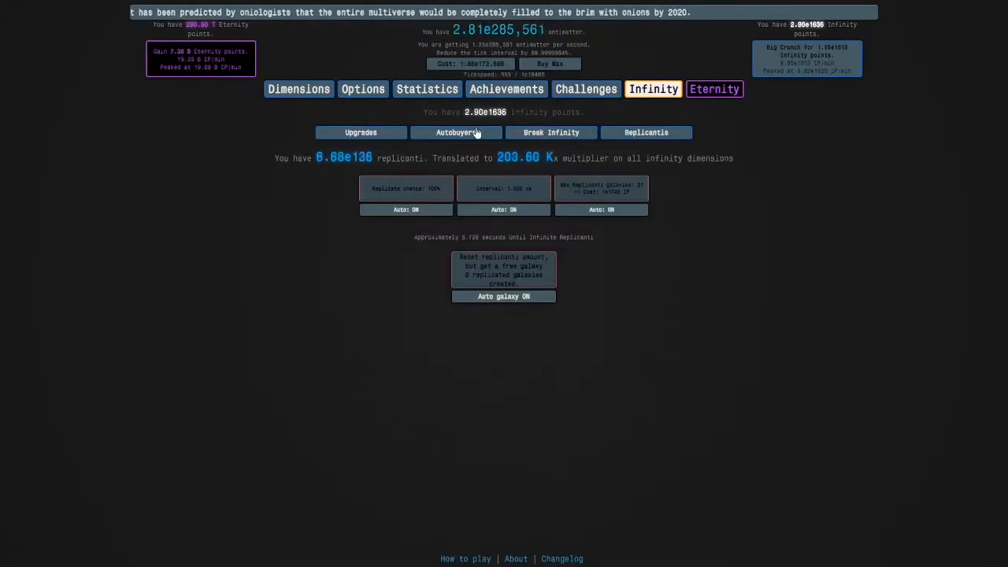
click(451, 132)
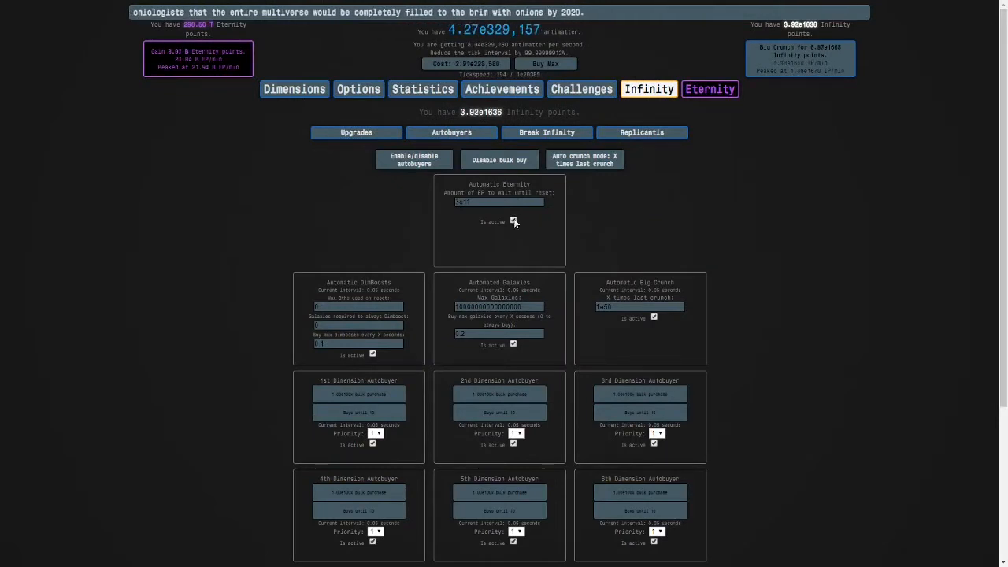
click(513, 220)
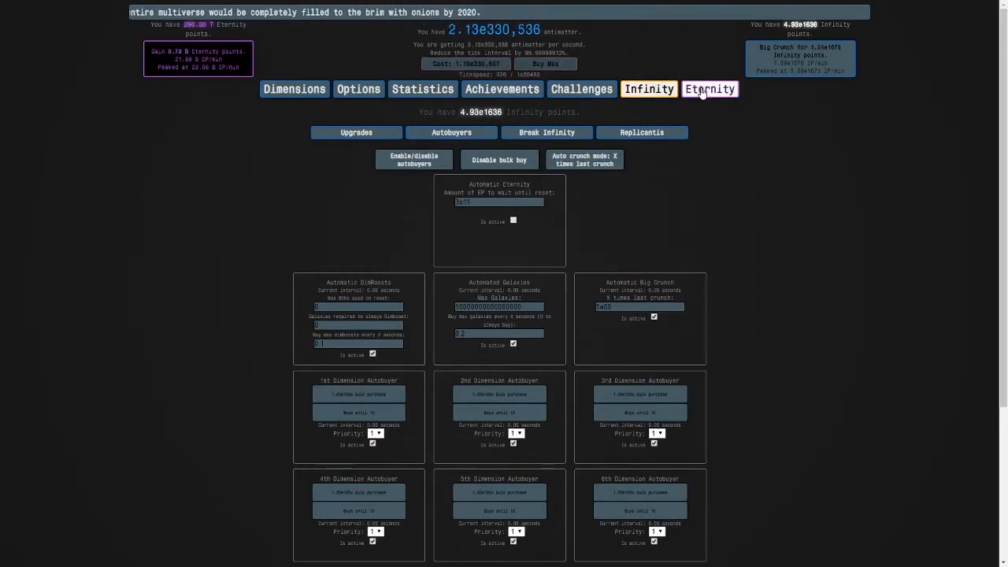
click(709, 89)
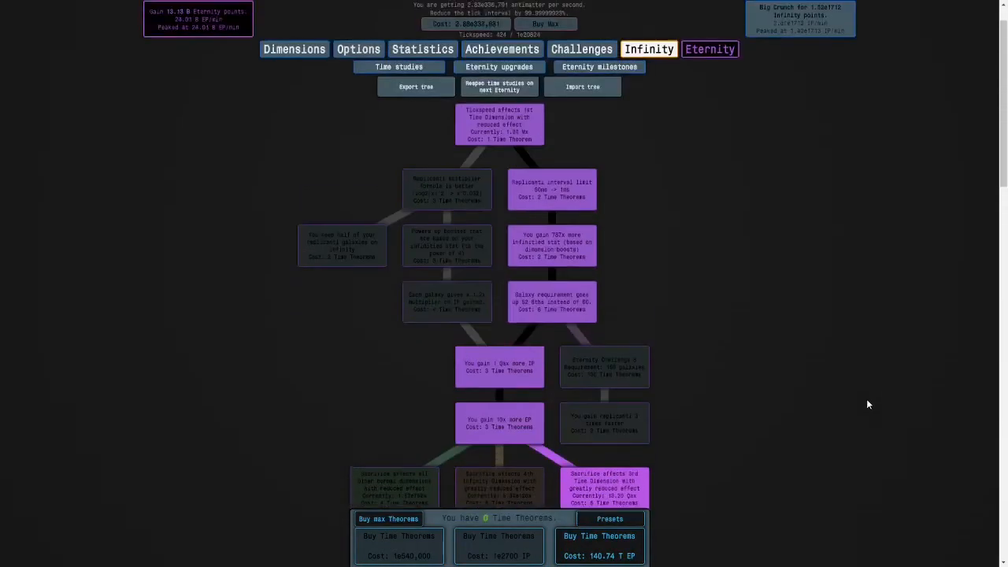
- Scroll through the purchased time studies, then view the Replicanti screen
scroll(down, 3)
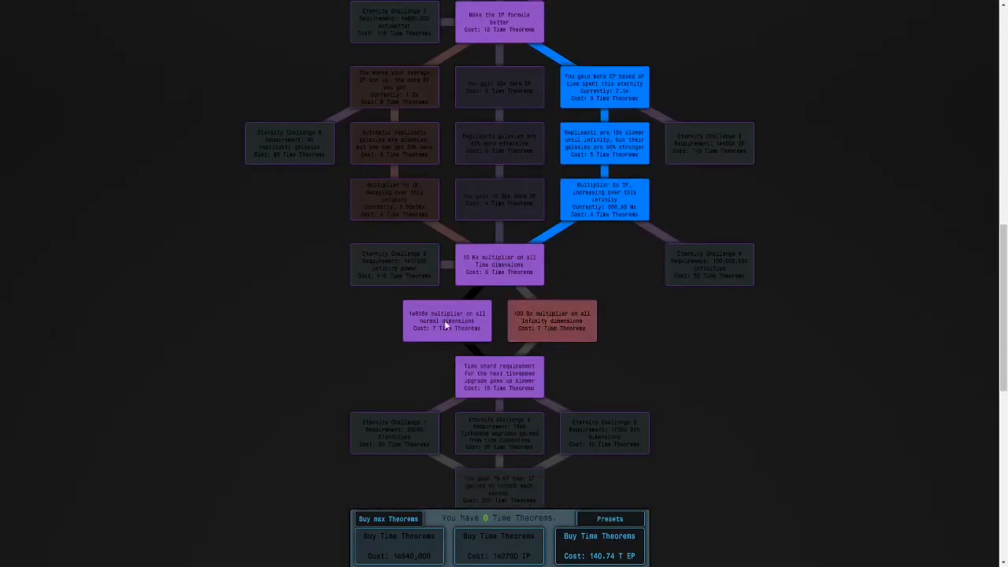
scroll(up, 3)
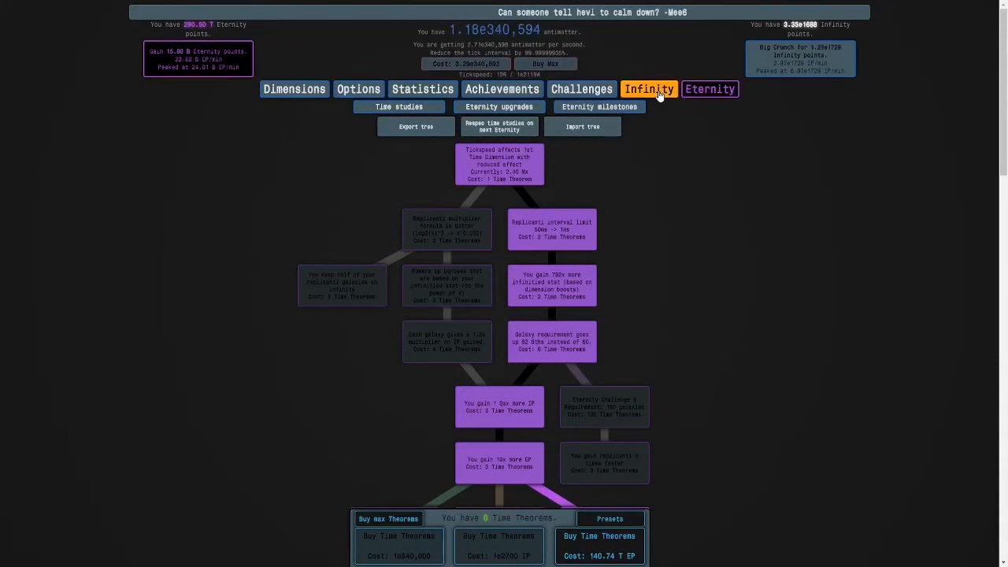
click(649, 88)
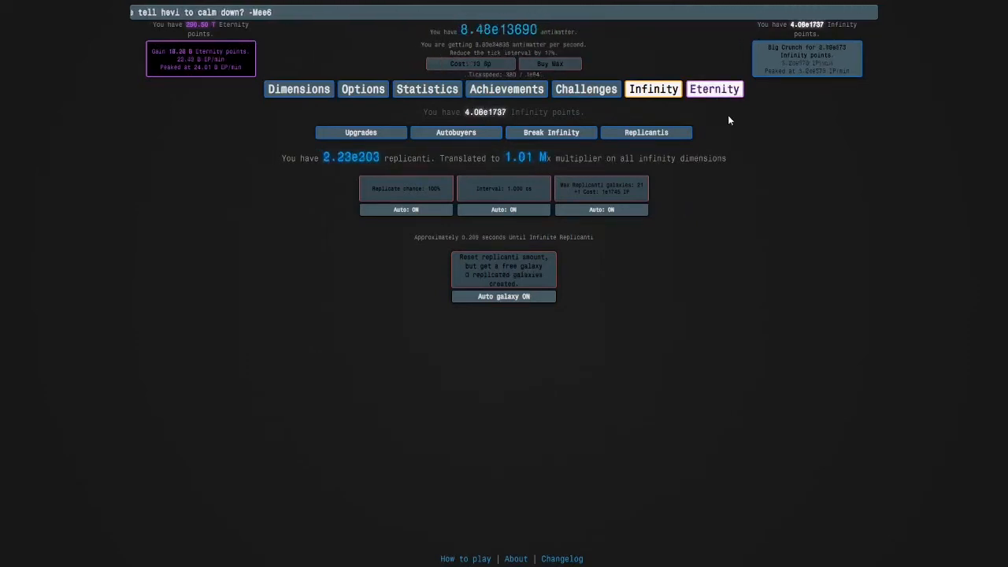
mouse_move(861, 324)
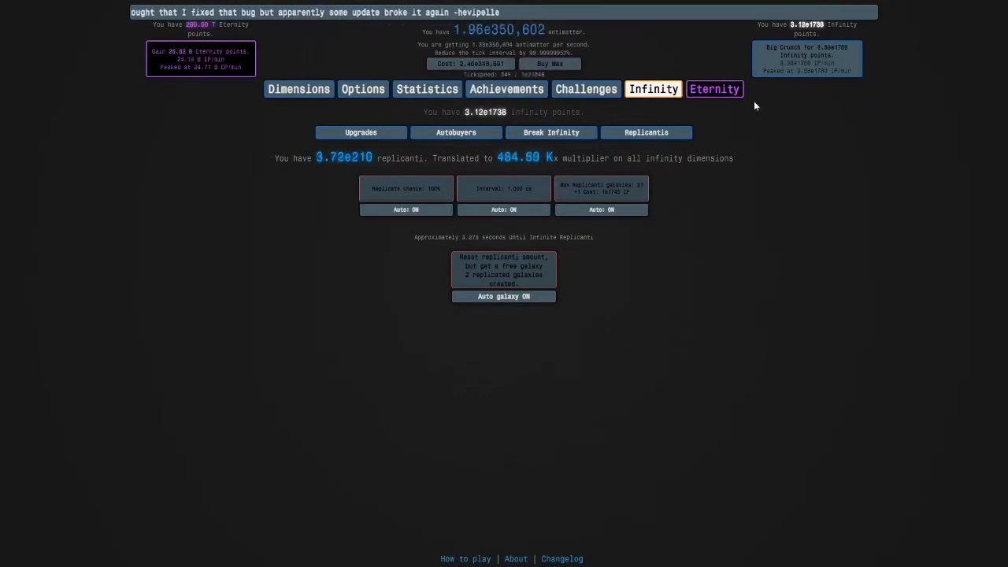
- Check the Eternity upgrades and Time Dimensions screens, with eternity points at 104.66 T
click(713, 88)
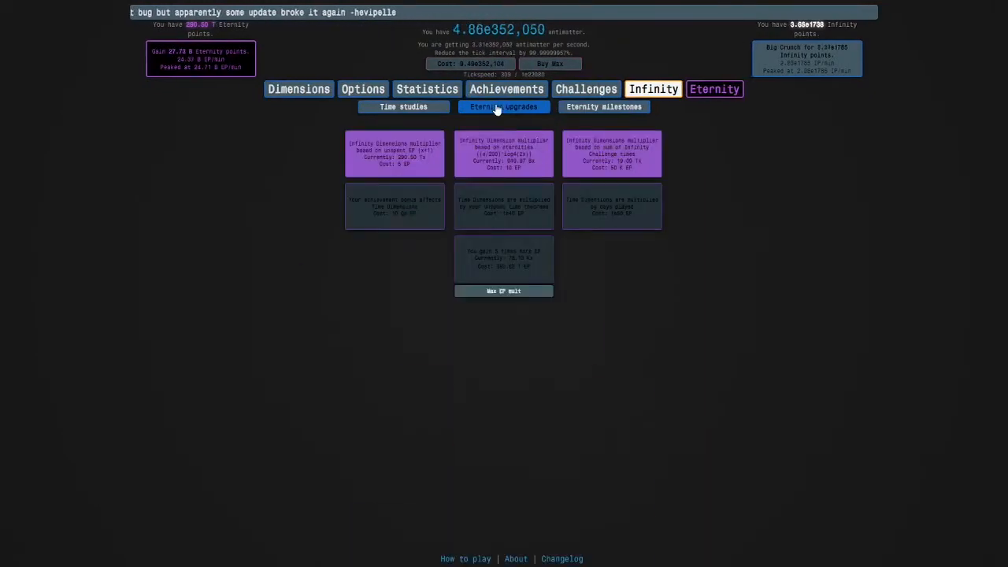
click(298, 88)
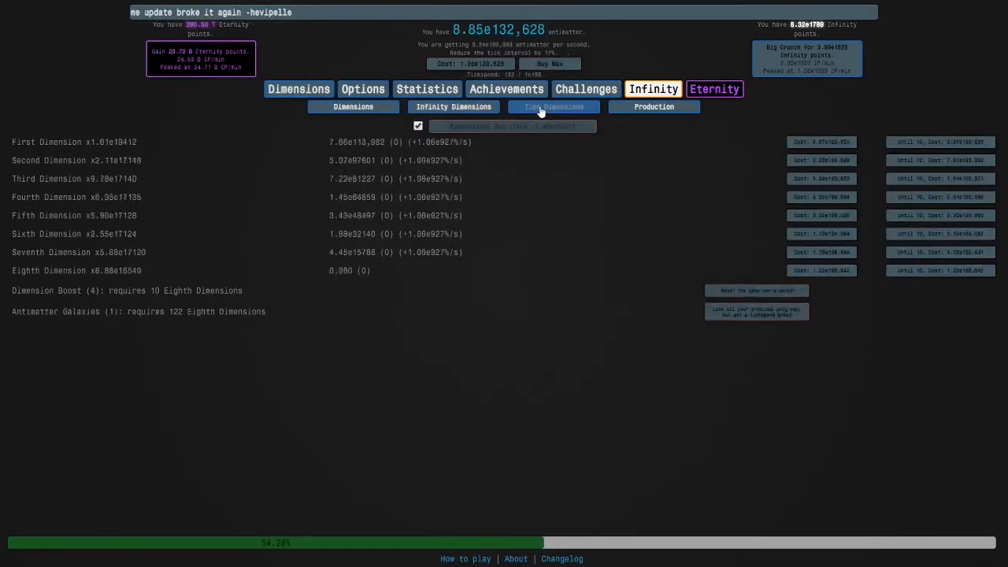
click(554, 106)
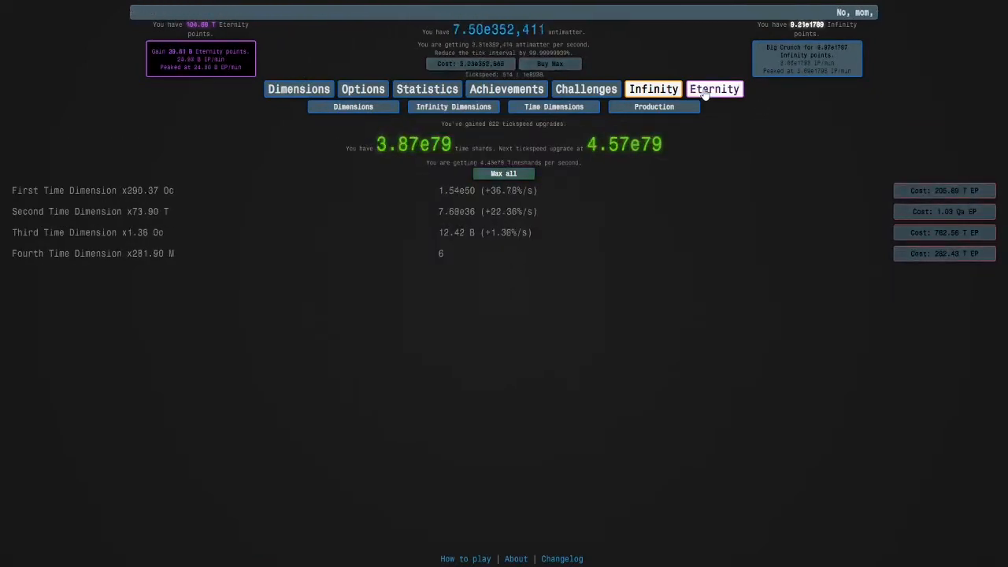
click(713, 89)
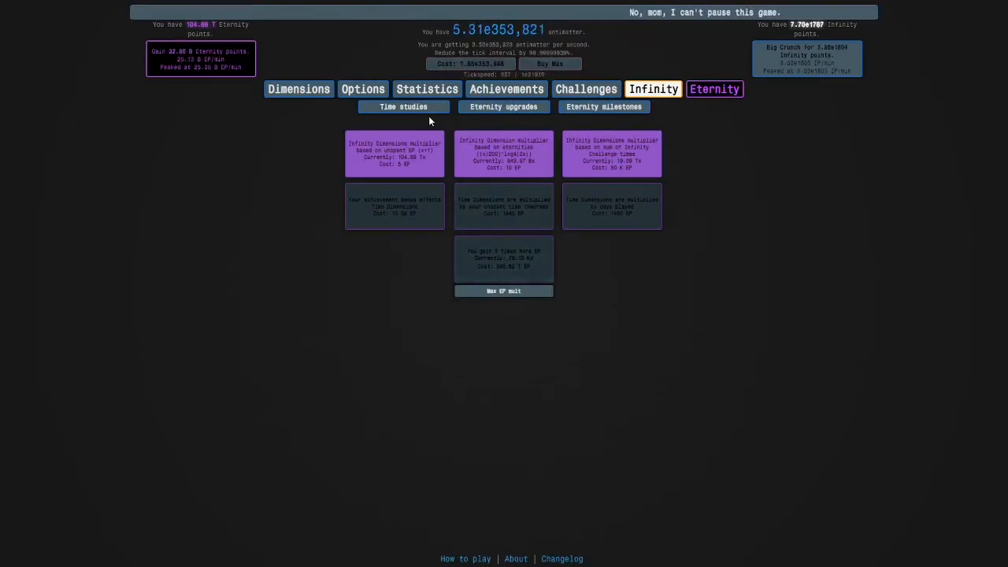
click(403, 106)
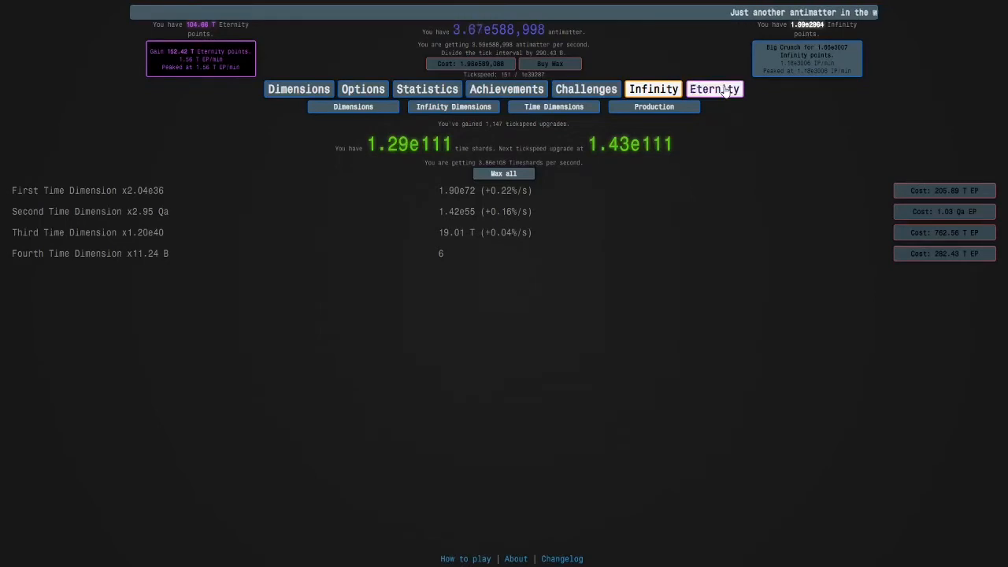
- Reopen the time studies tree and scroll to the Infinity dimensions multiplier study
click(713, 88)
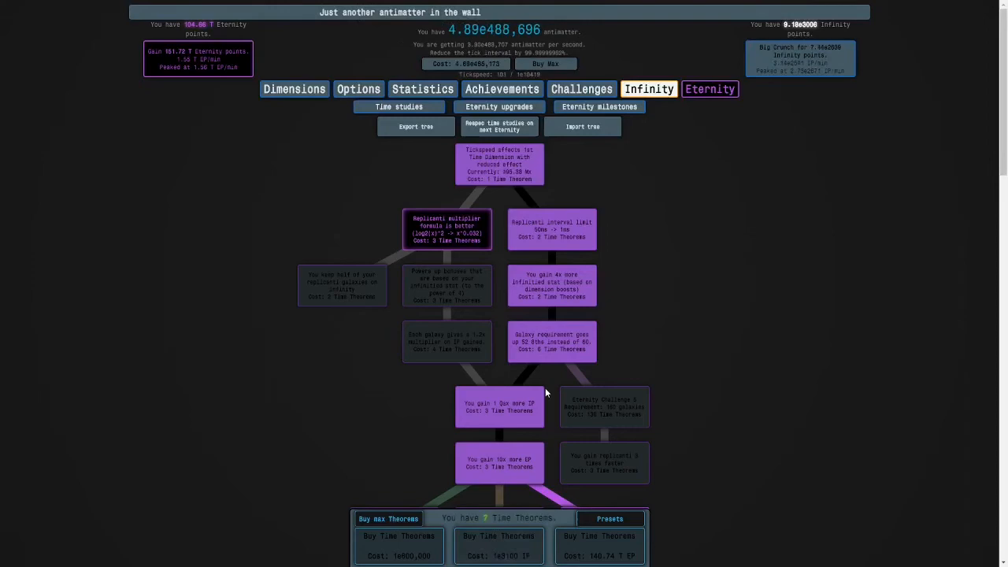
scroll(up, 3)
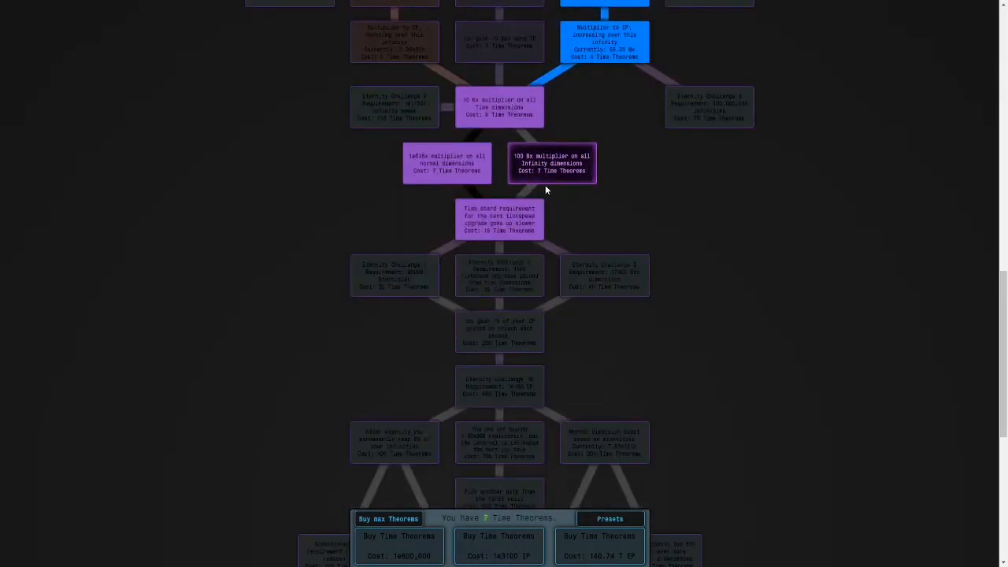
scroll(up, 3)
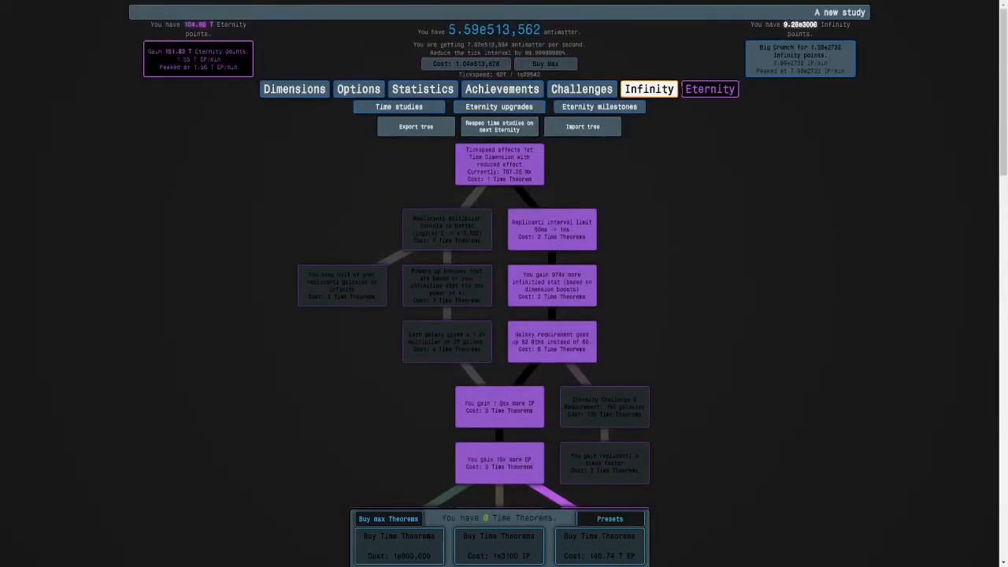
- Check the Replicanti screen, then scroll down the time study tree
click(649, 89)
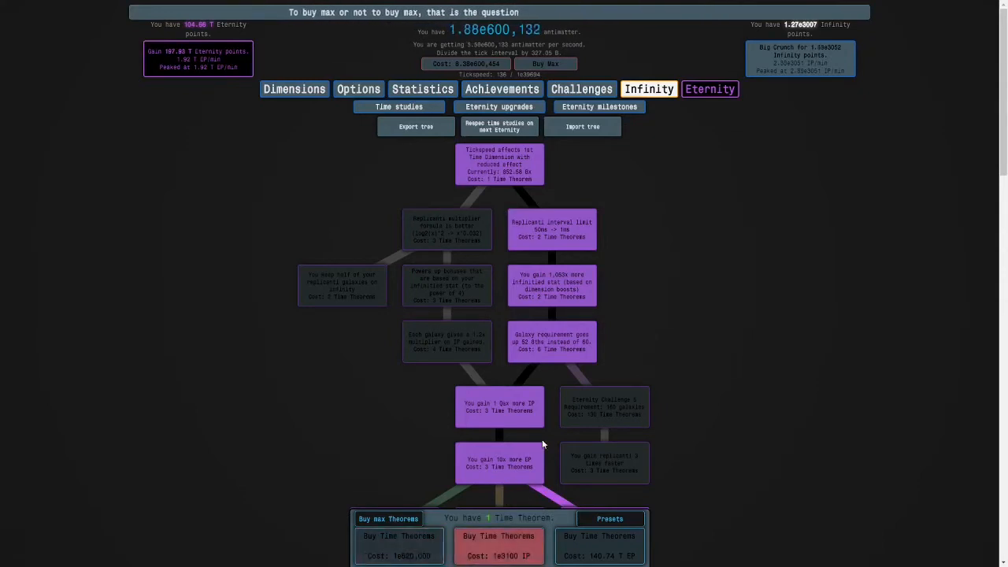
click(649, 89)
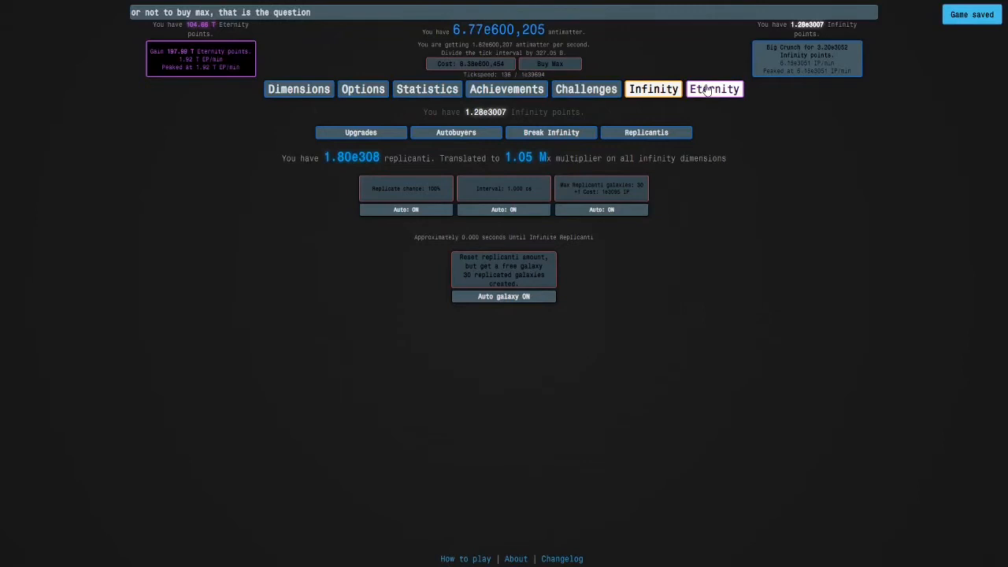
click(713, 89)
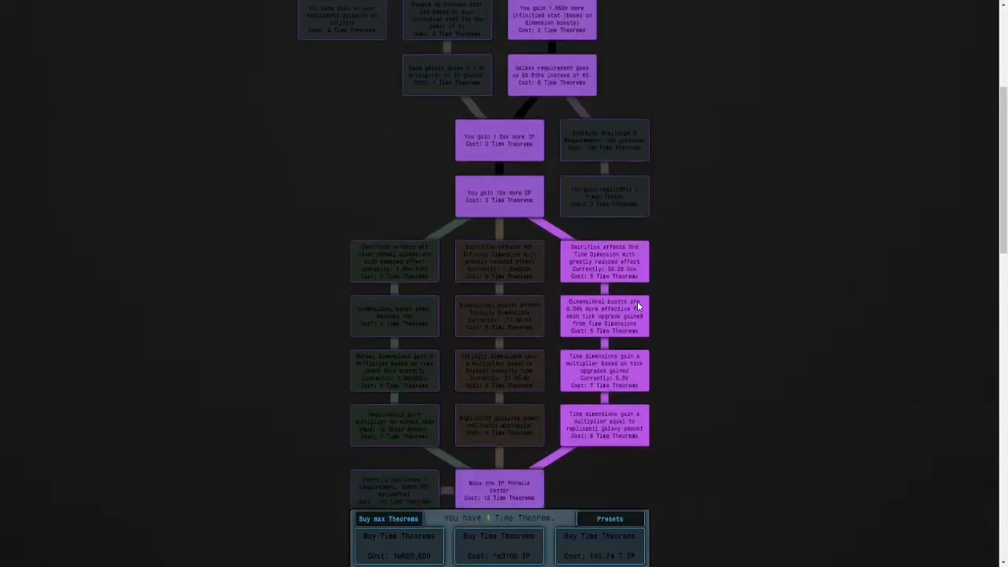
scroll(down, 3)
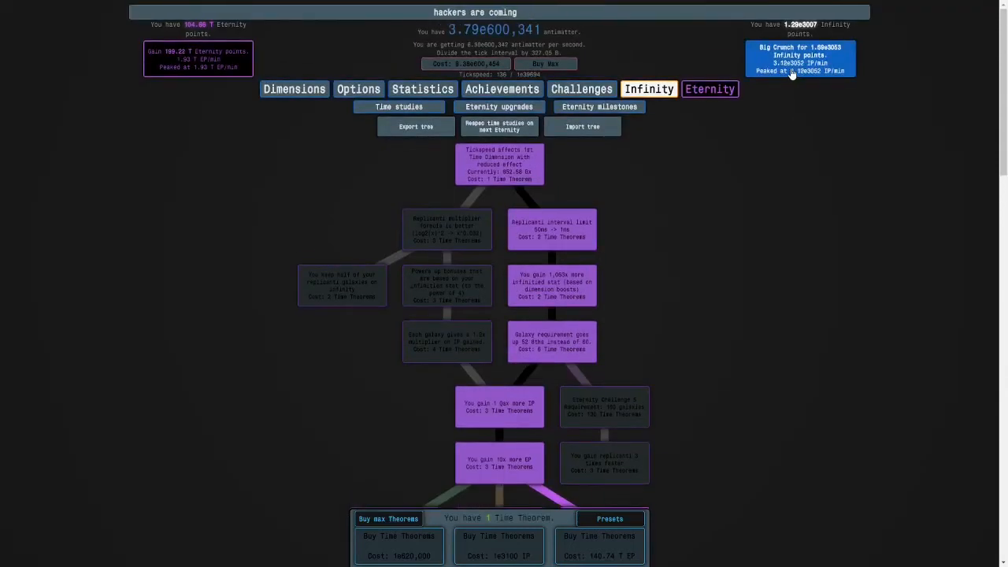
- Return to the tree and buy the better replicanti multiplier study
click(649, 88)
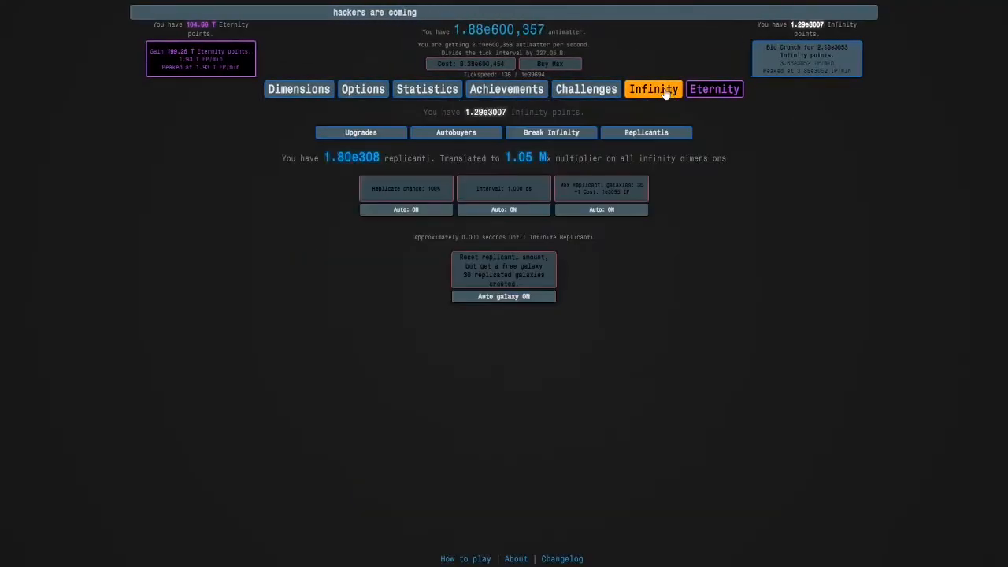
mouse_move(675, 129)
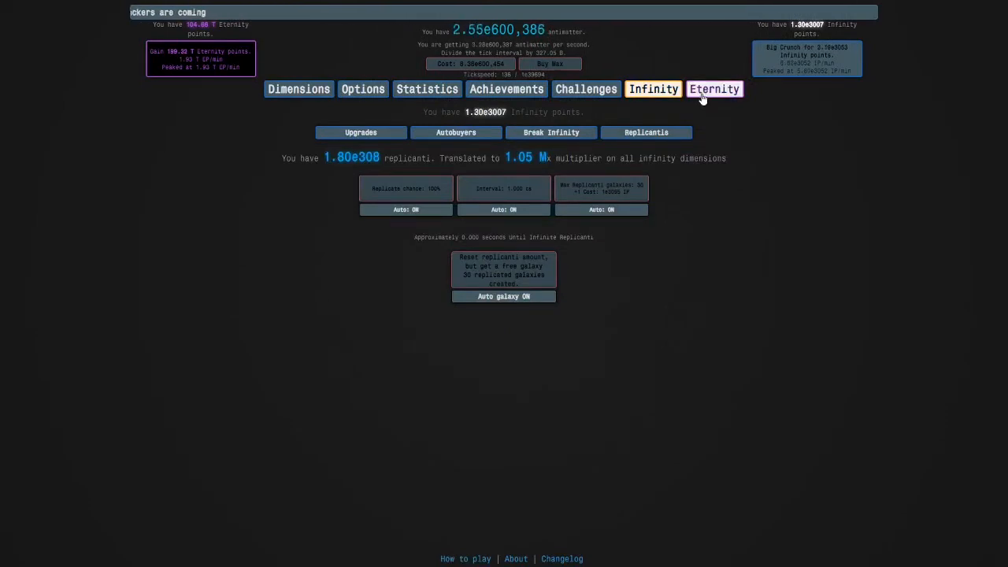
click(714, 88)
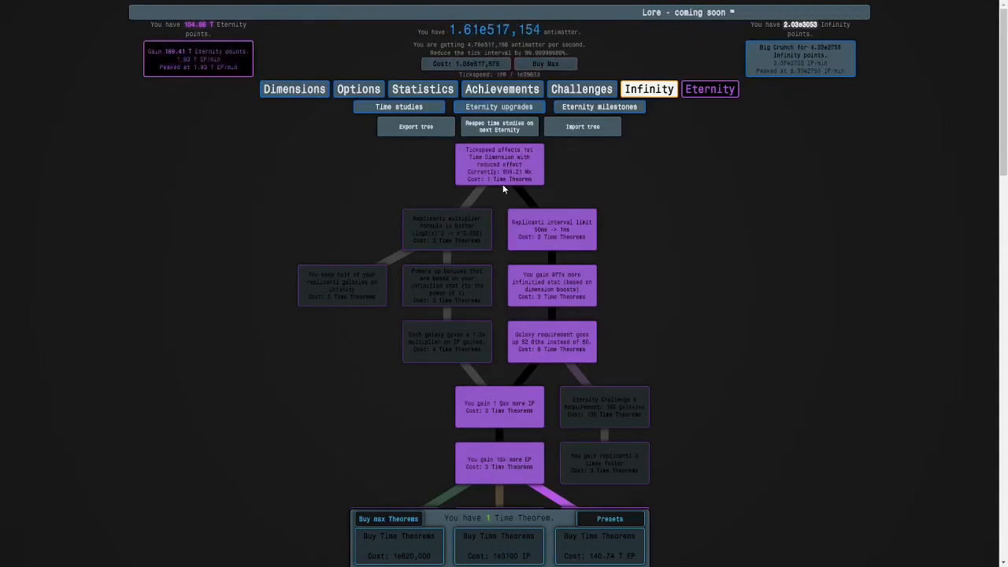
scroll(down, 3)
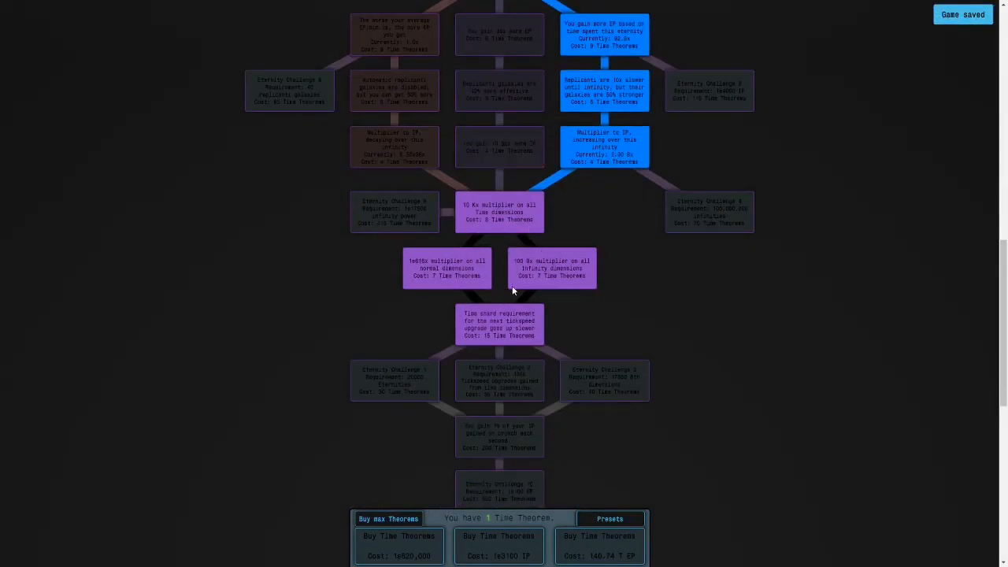
click(552, 268)
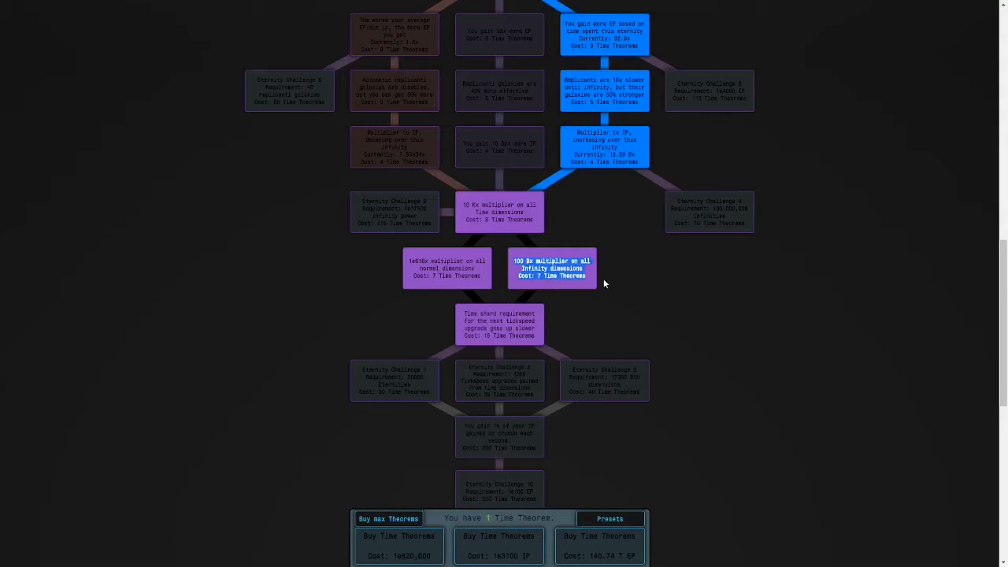
scroll(down, 3)
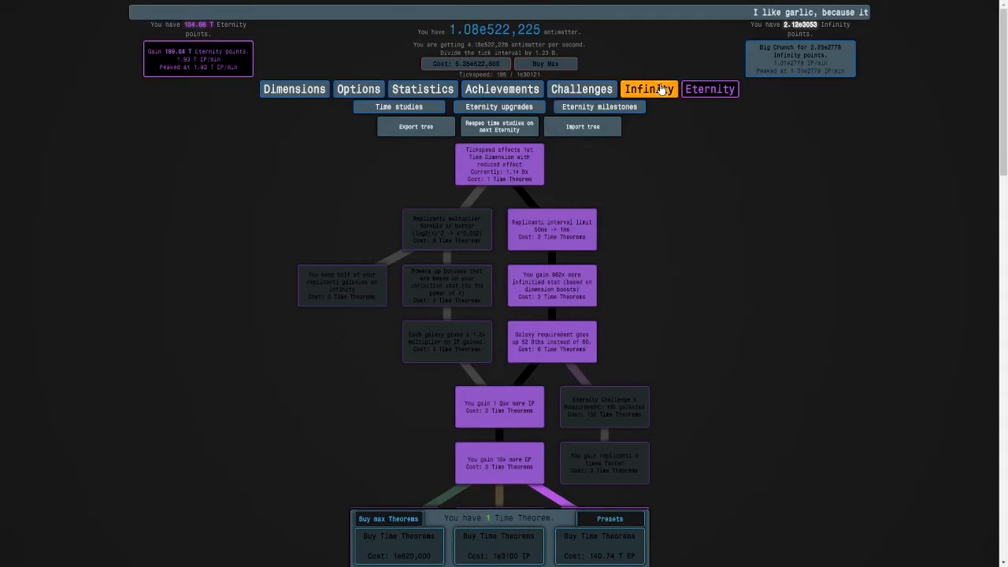
click(648, 88)
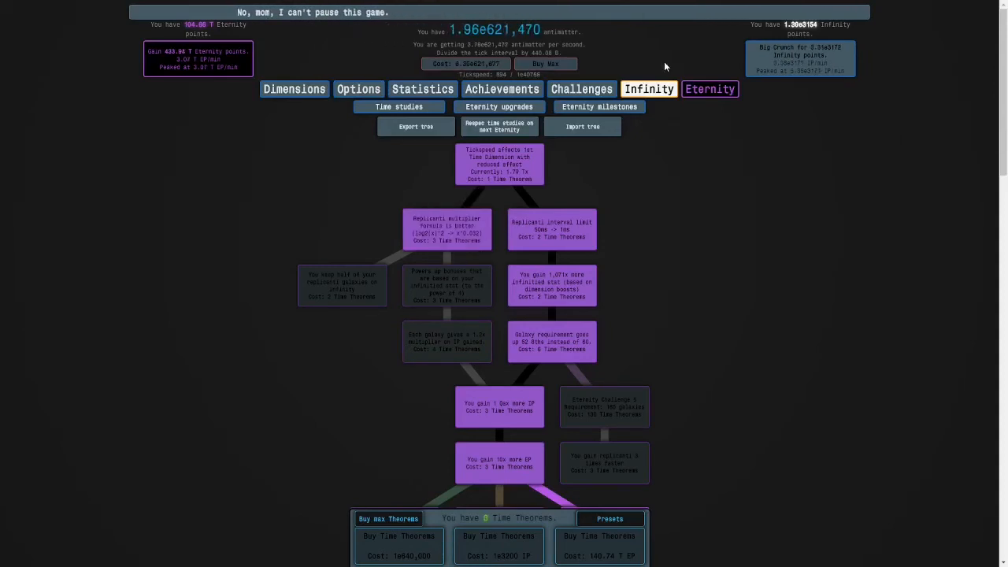
- Complete an Eternity and convert the earned EP into Time Theorems, leaving about 12 T EP
click(648, 89)
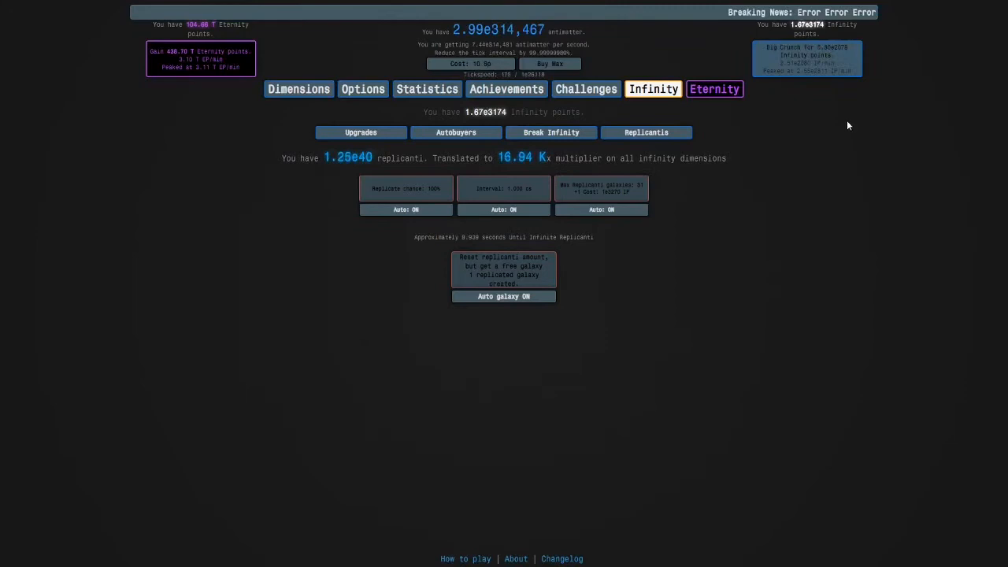
click(710, 89)
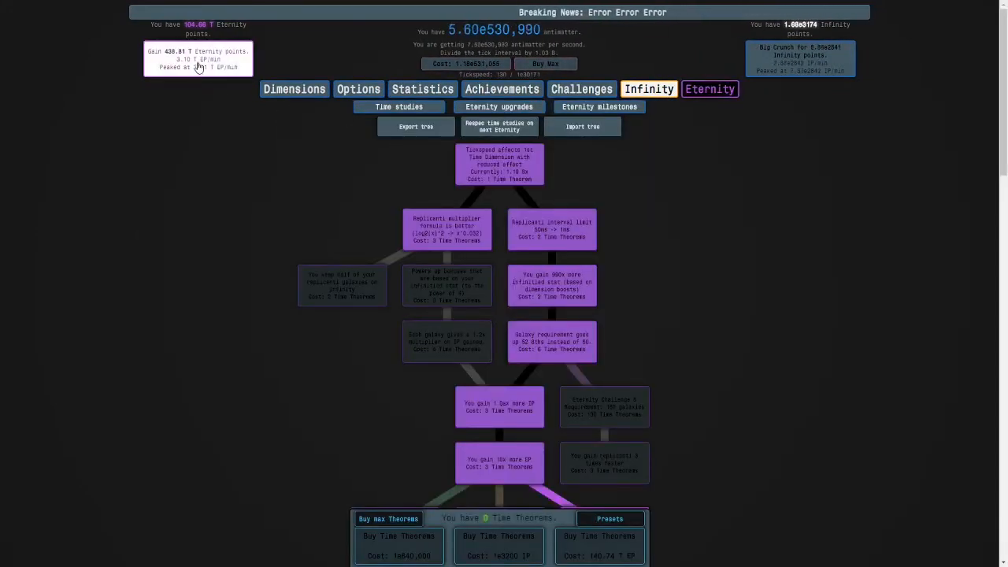
click(499, 106)
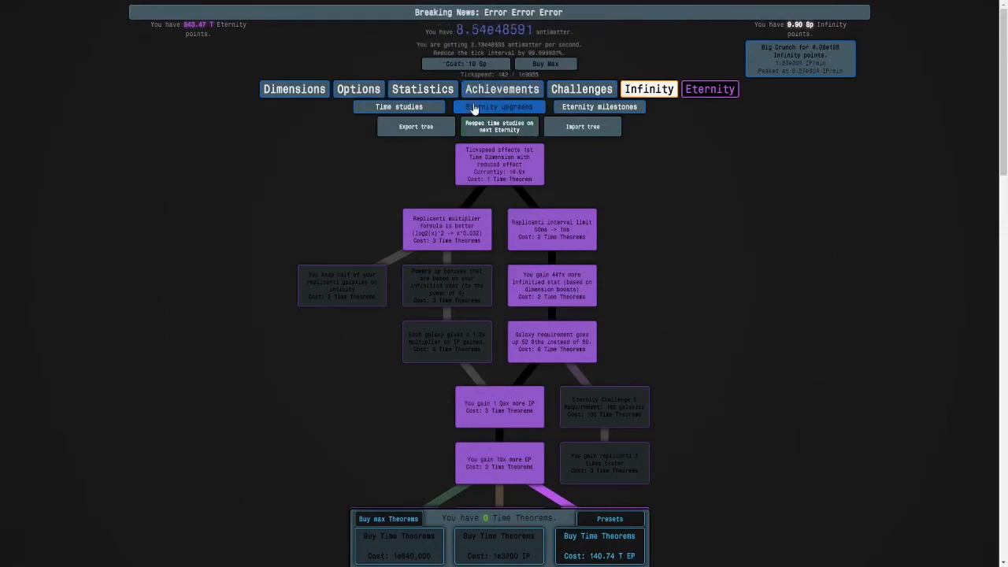
click(499, 107)
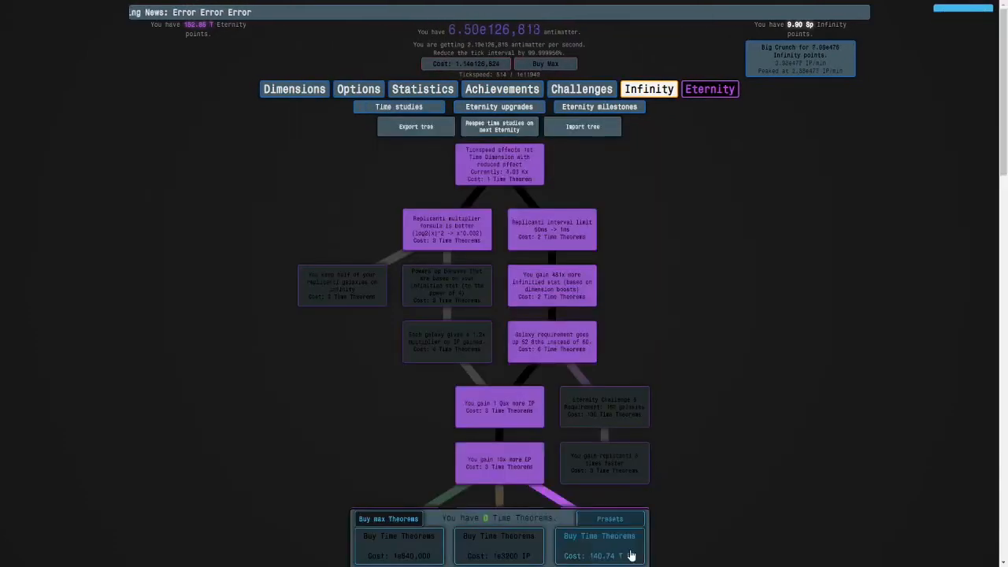
click(599, 546)
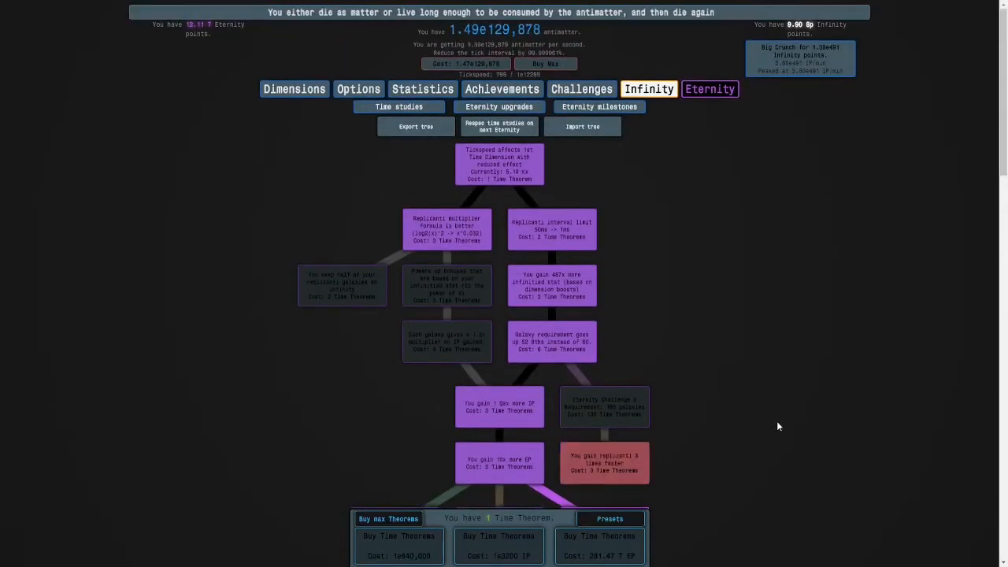
- Enable the Automatic Big Crunch autobuyer, then review the time study tree
click(649, 88)
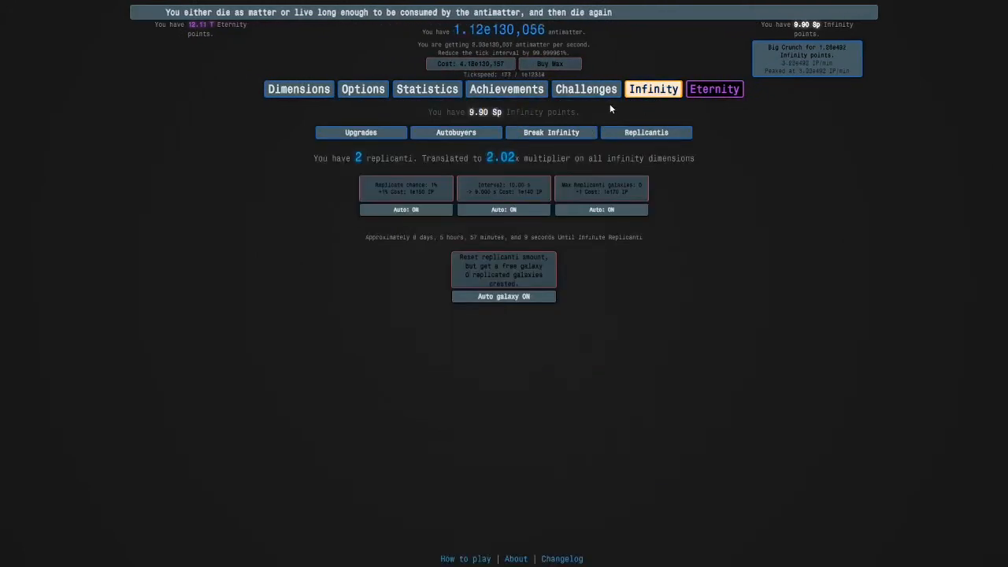
click(456, 132)
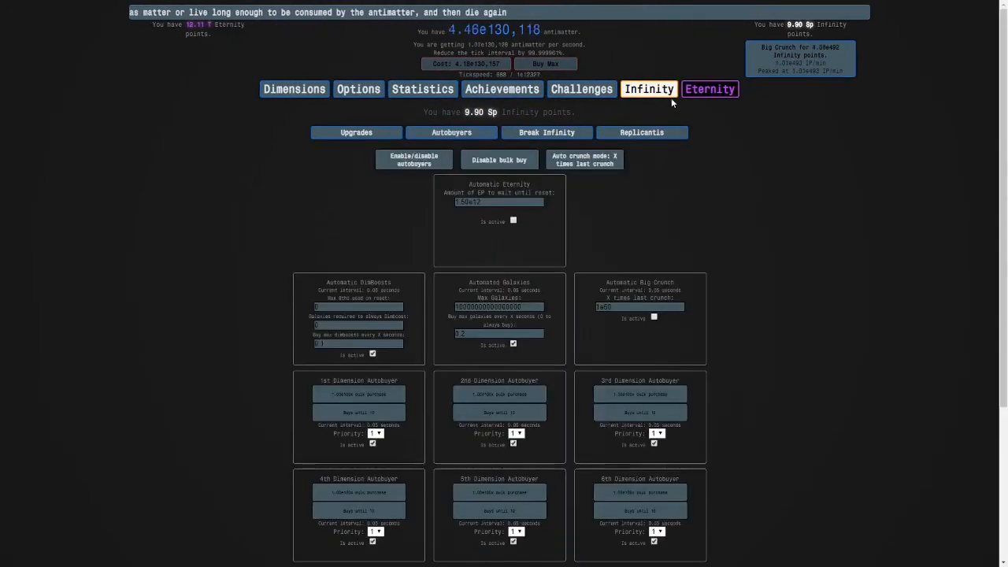
click(654, 318)
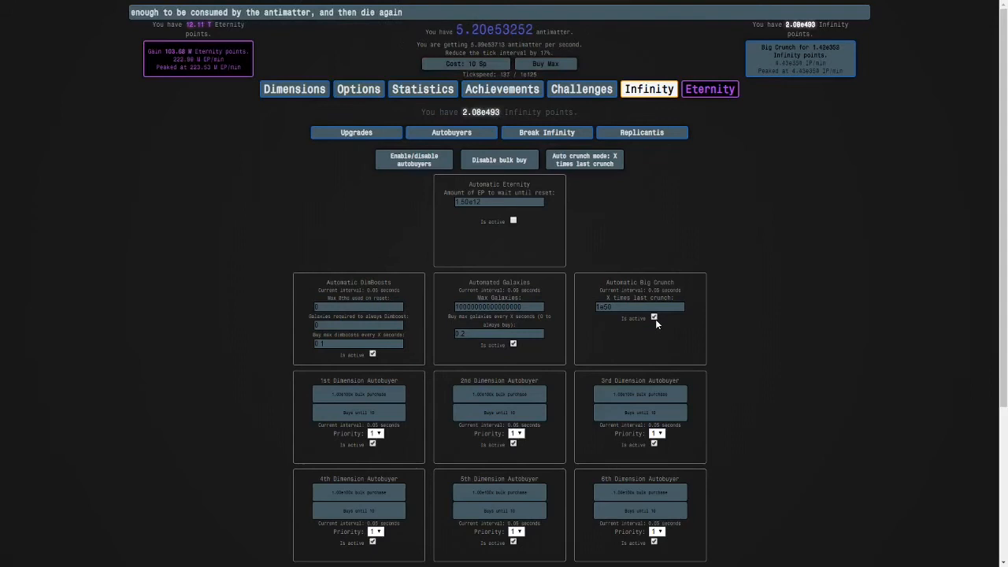
click(642, 132)
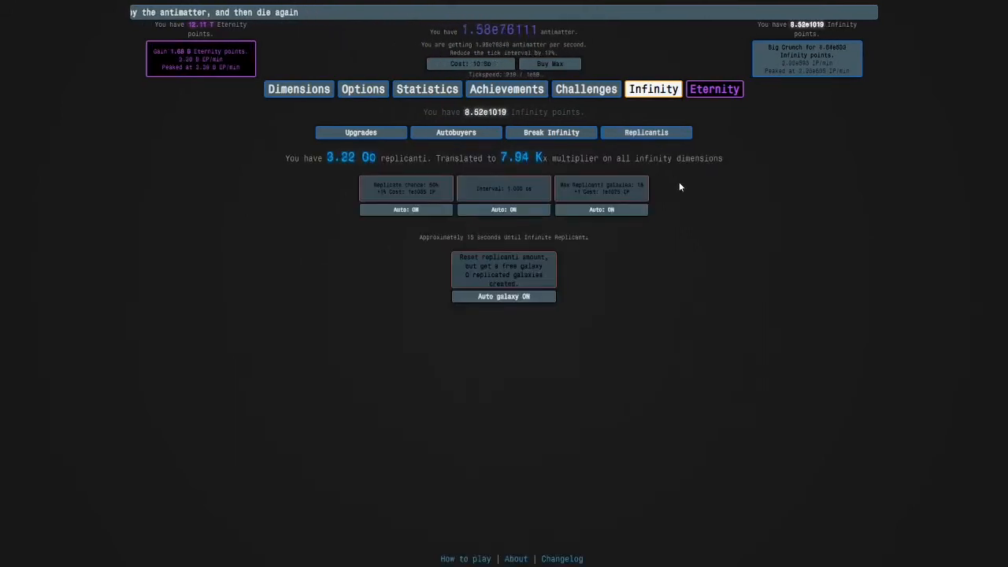
click(451, 132)
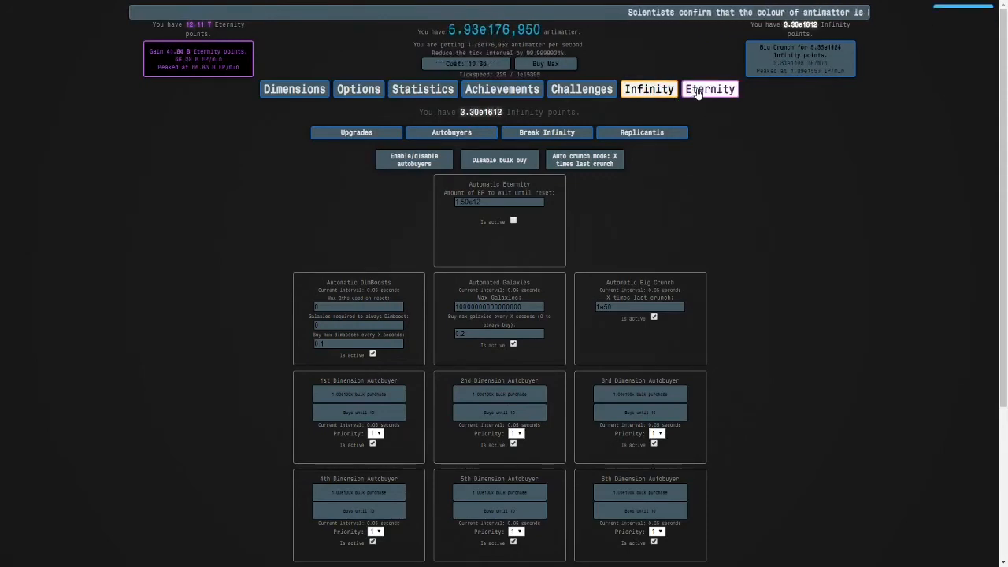
click(709, 88)
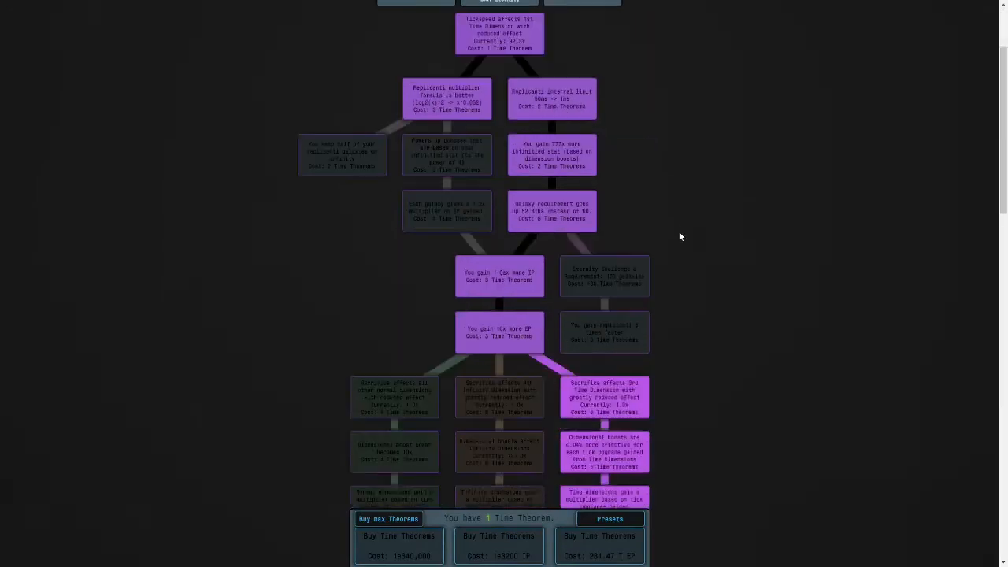
scroll(down, 3)
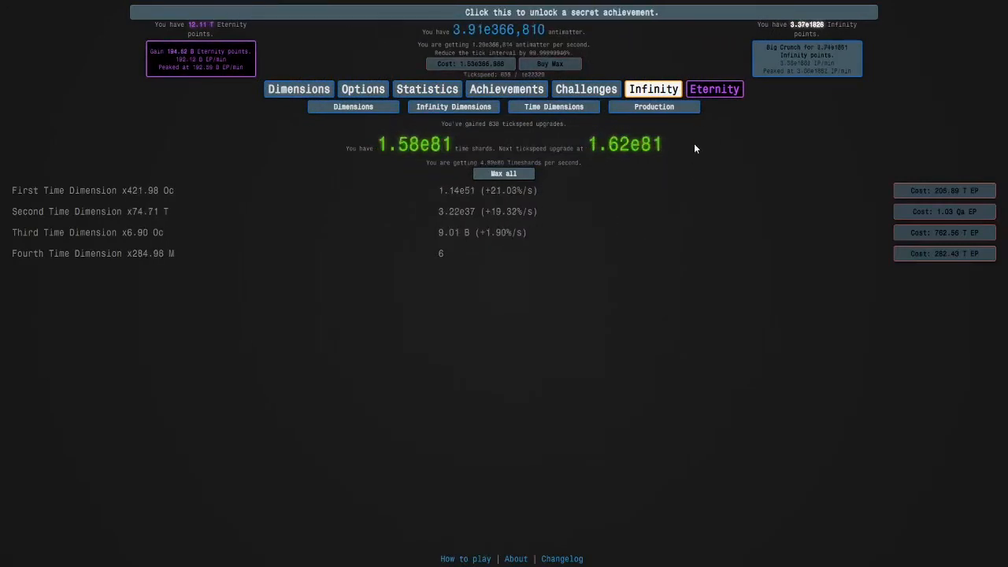
click(710, 88)
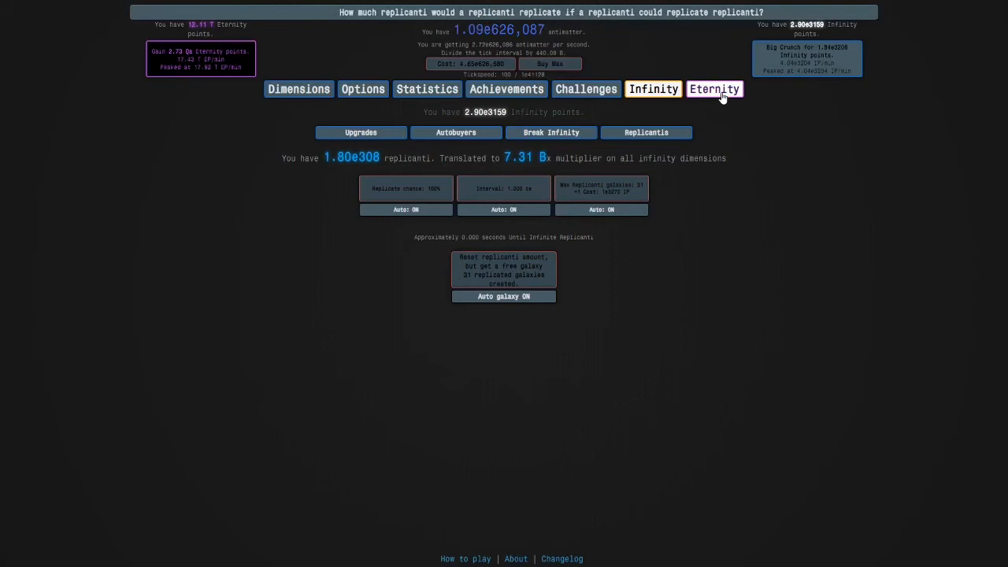
- View the time study tree, then bring up the Dimensions list
click(714, 88)
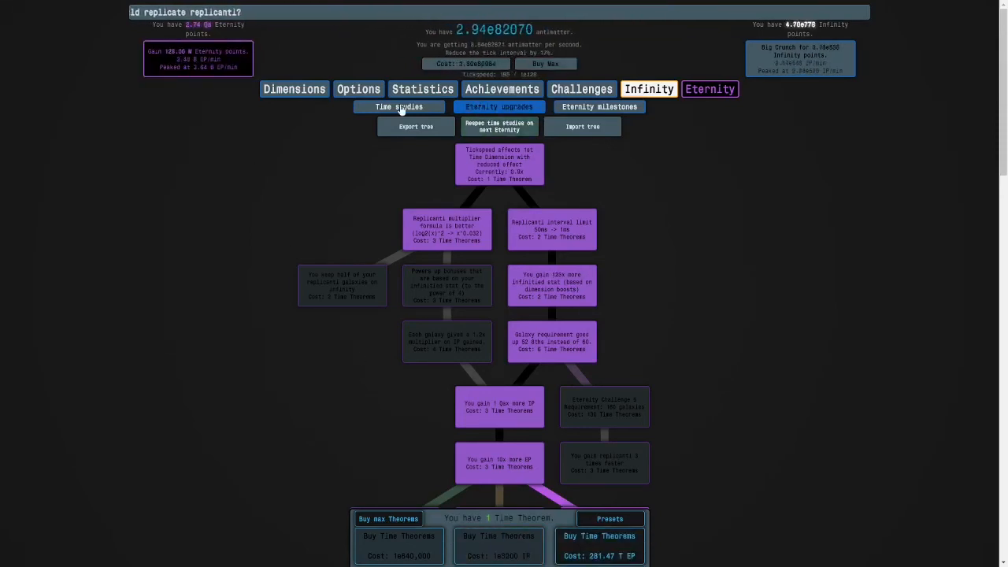
click(499, 106)
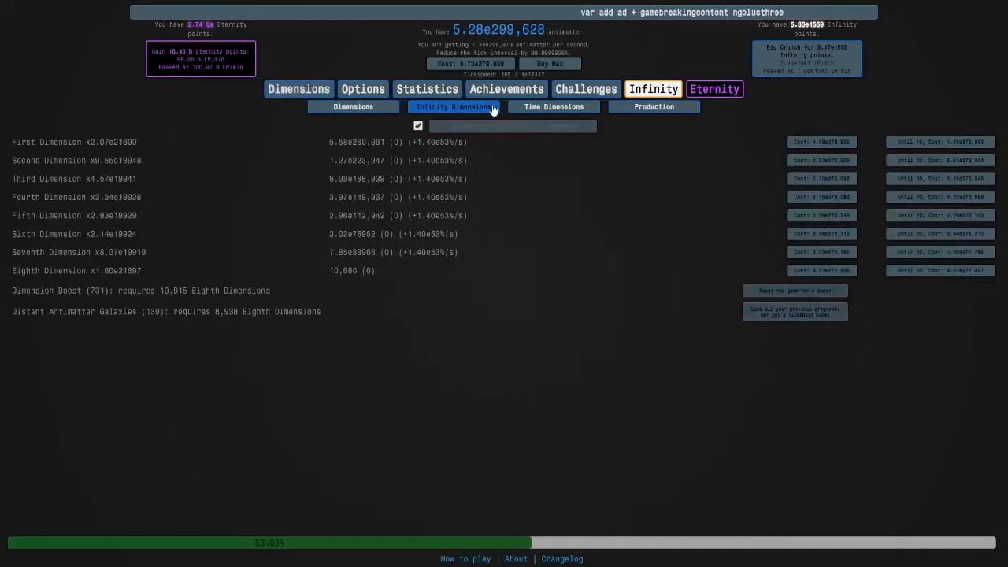
- Buy more First Time Dimensions with eternity points, bringing EP down to 30.75 T
click(554, 106)
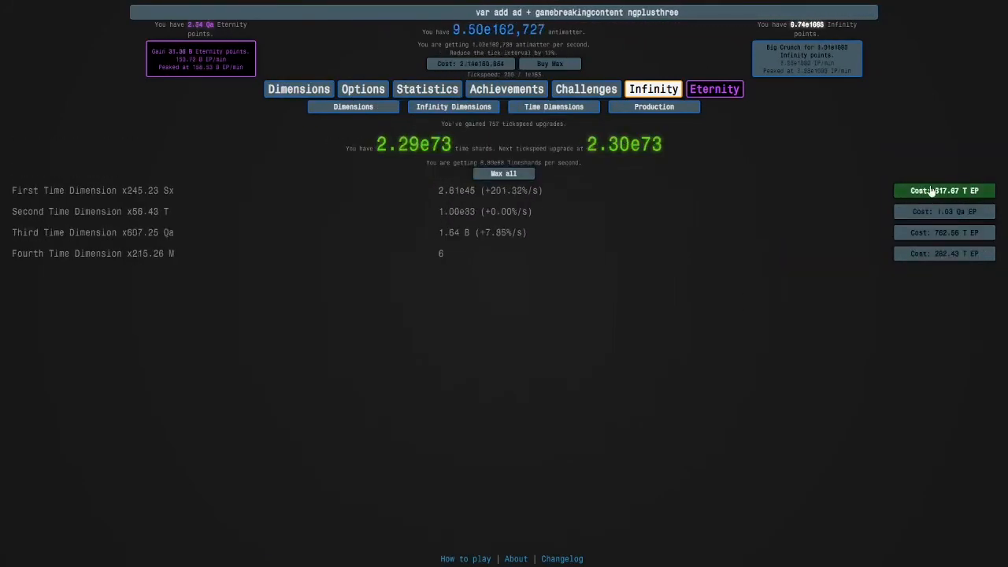
click(944, 190)
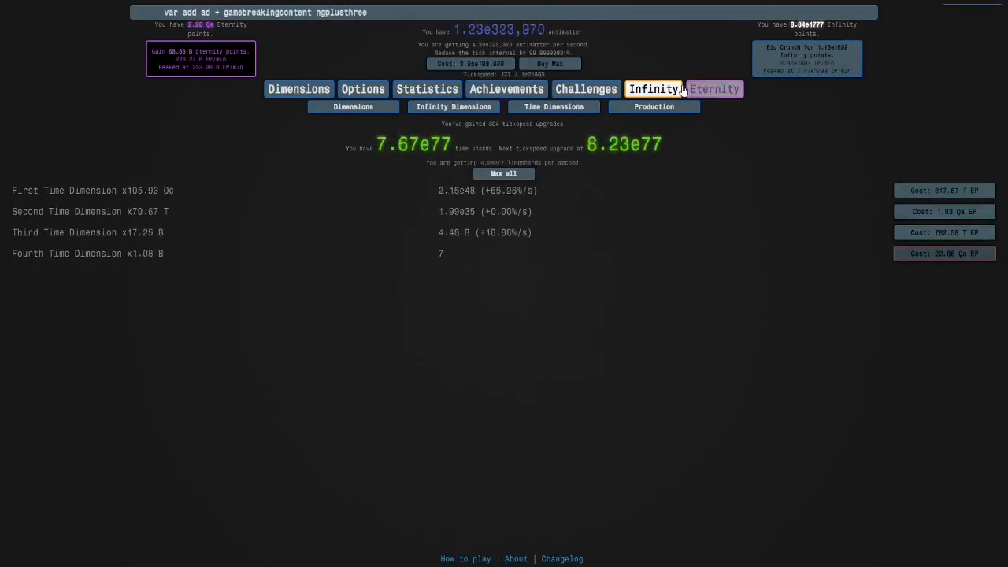
click(710, 88)
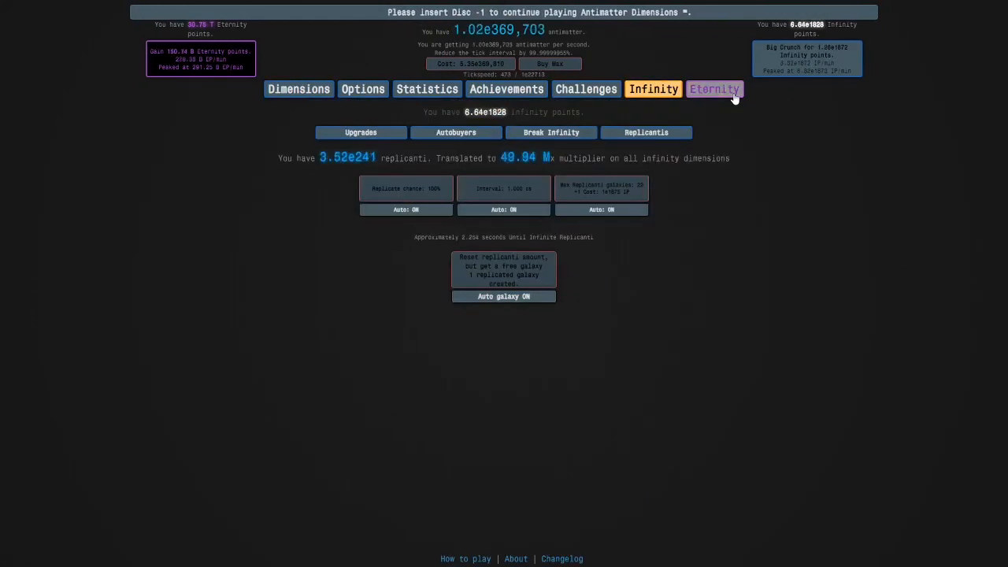
click(710, 89)
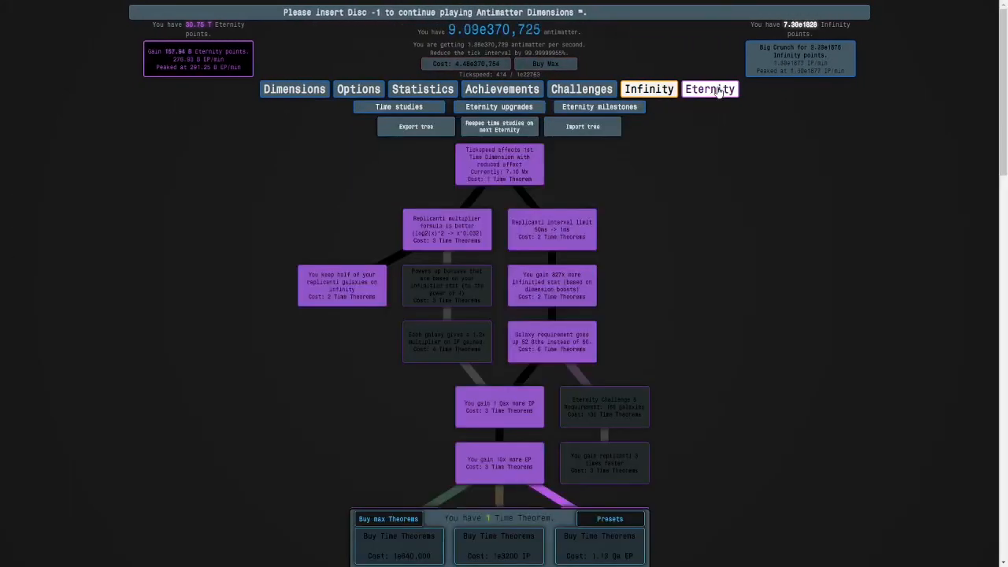
scroll(down, 3)
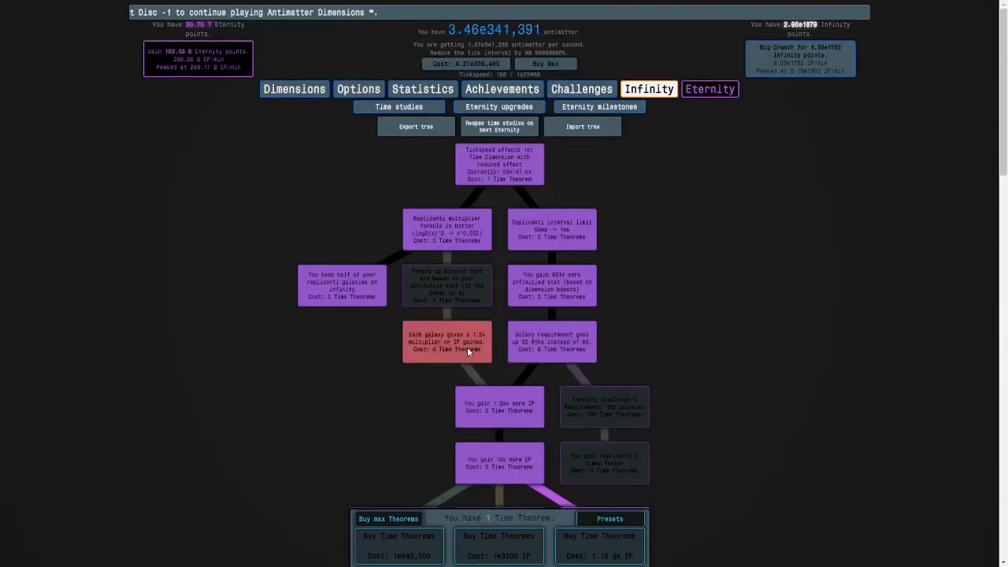
scroll(down, 3)
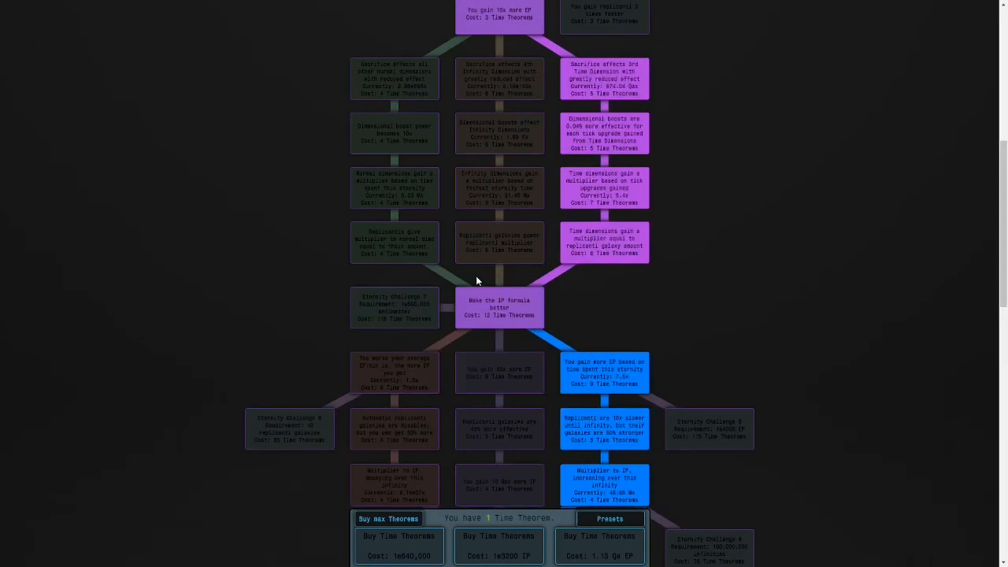
scroll(down, 3)
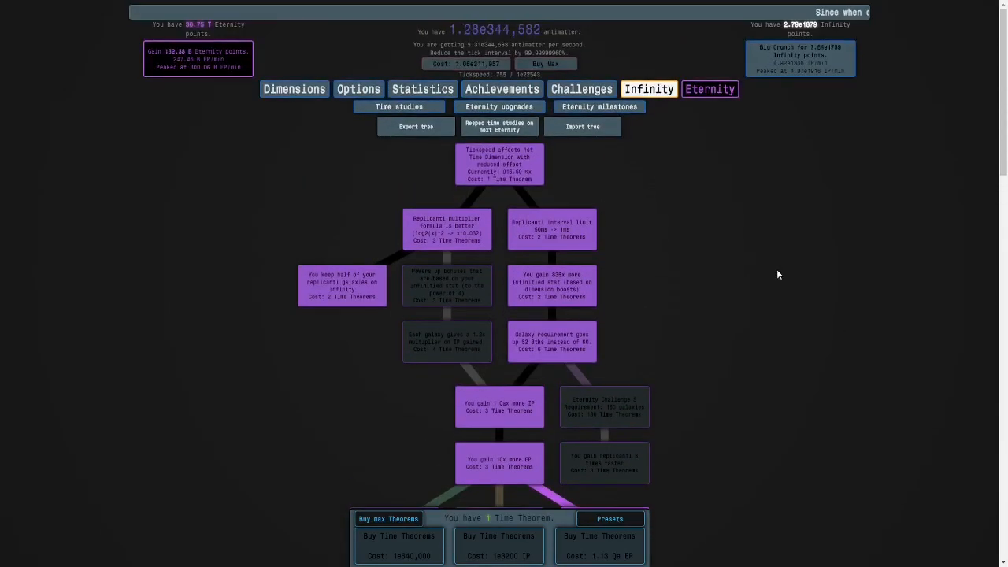
click(648, 88)
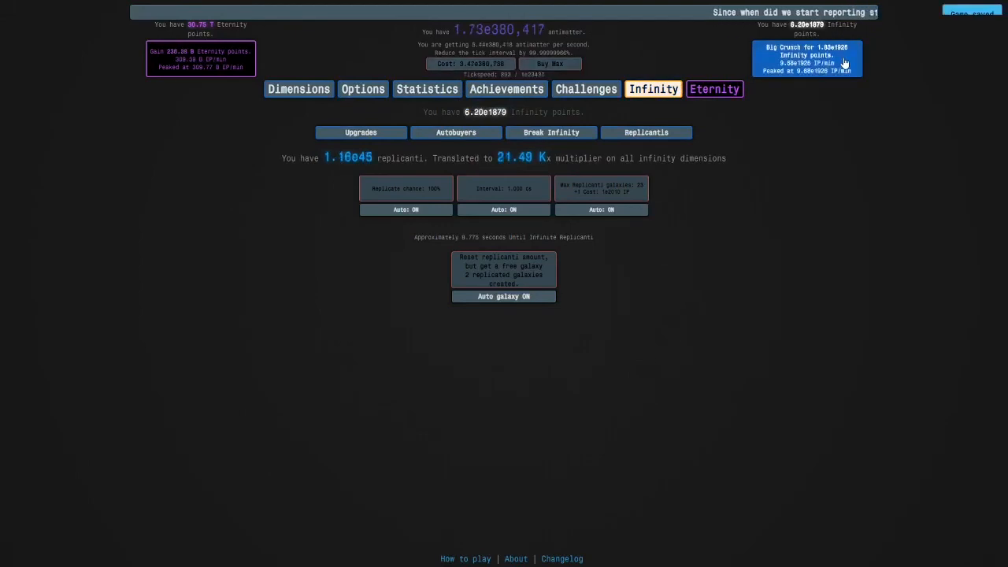